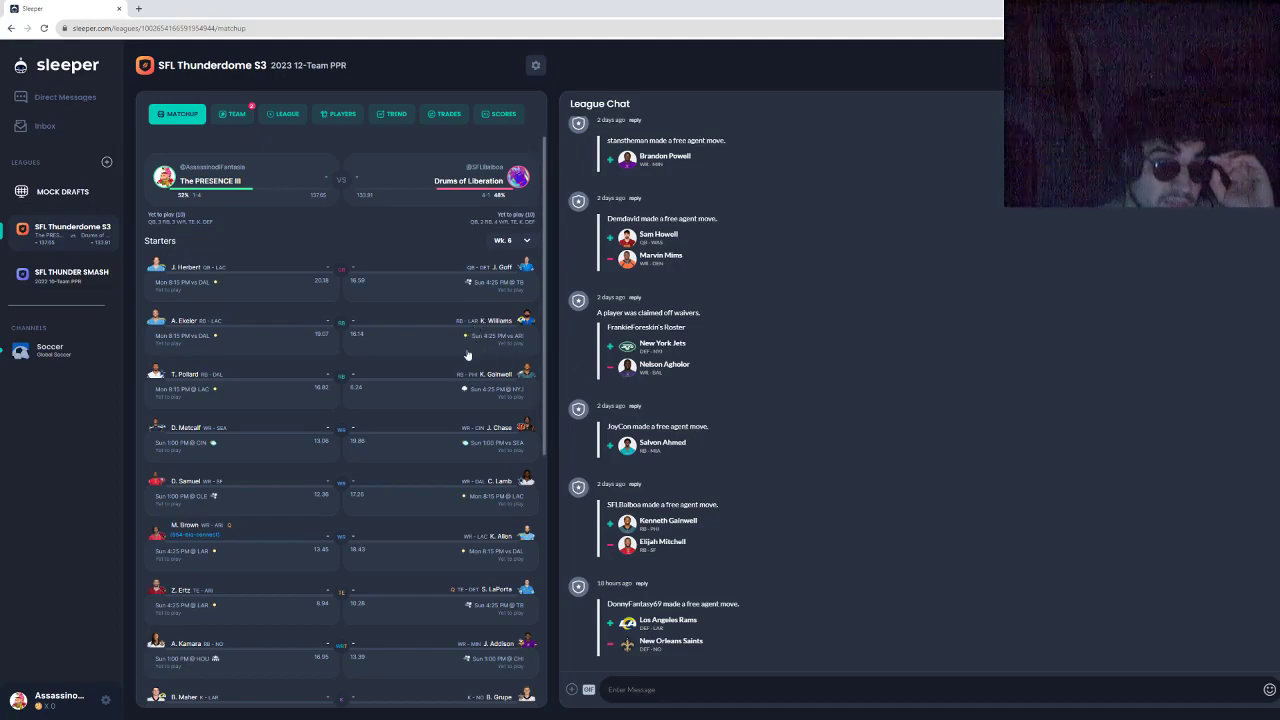
mouse_move(490, 283)
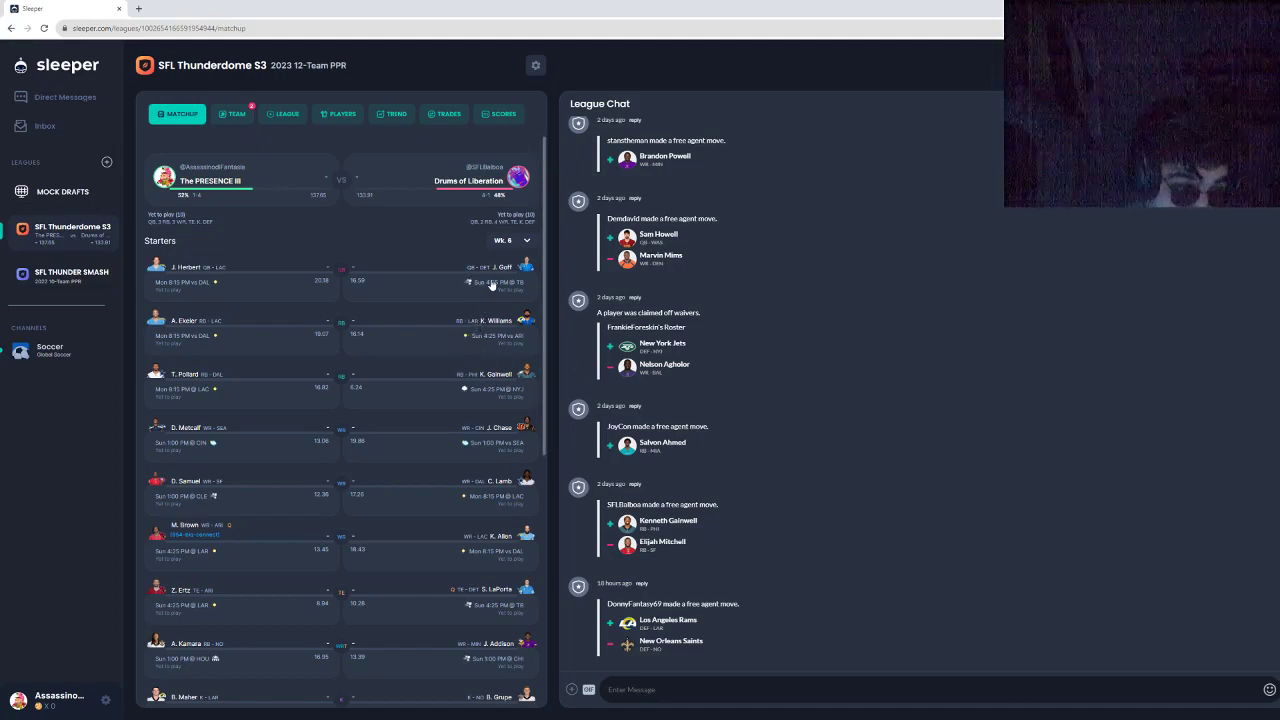
mouse_move(247, 133)
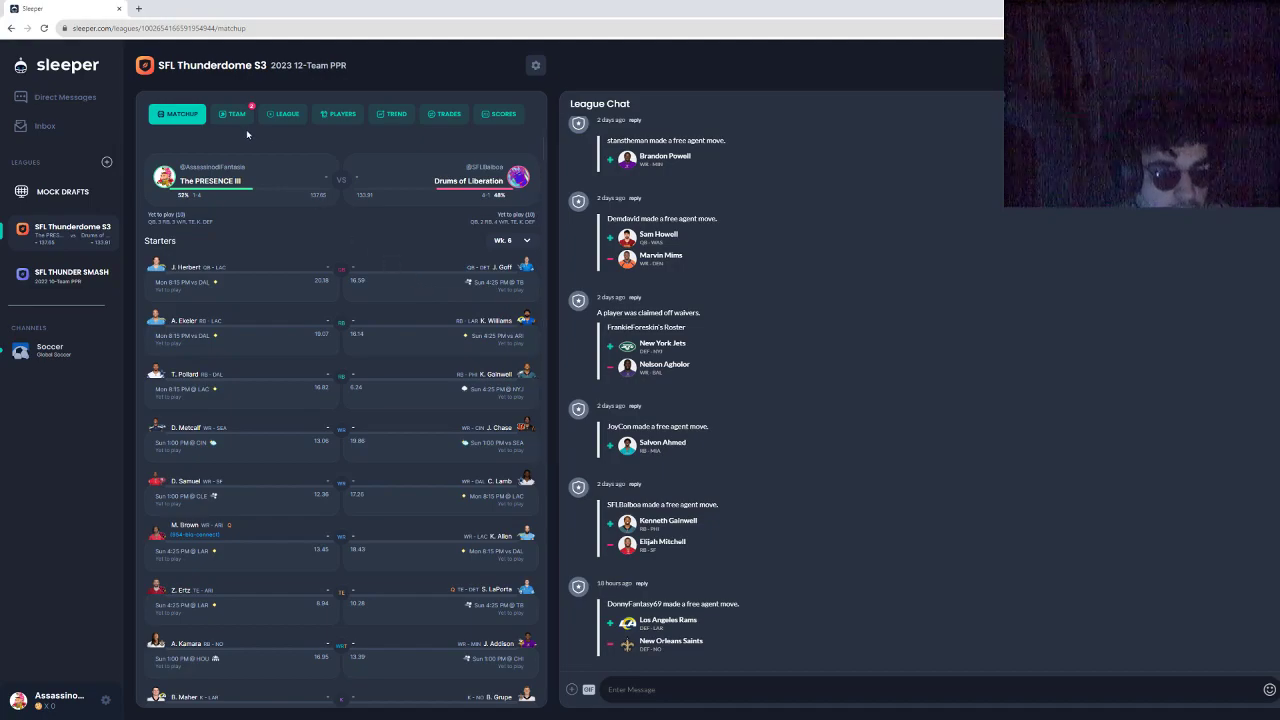
- Switch from the week 6 matchup to the SFL Thunderdome S3 players page
click(341, 113)
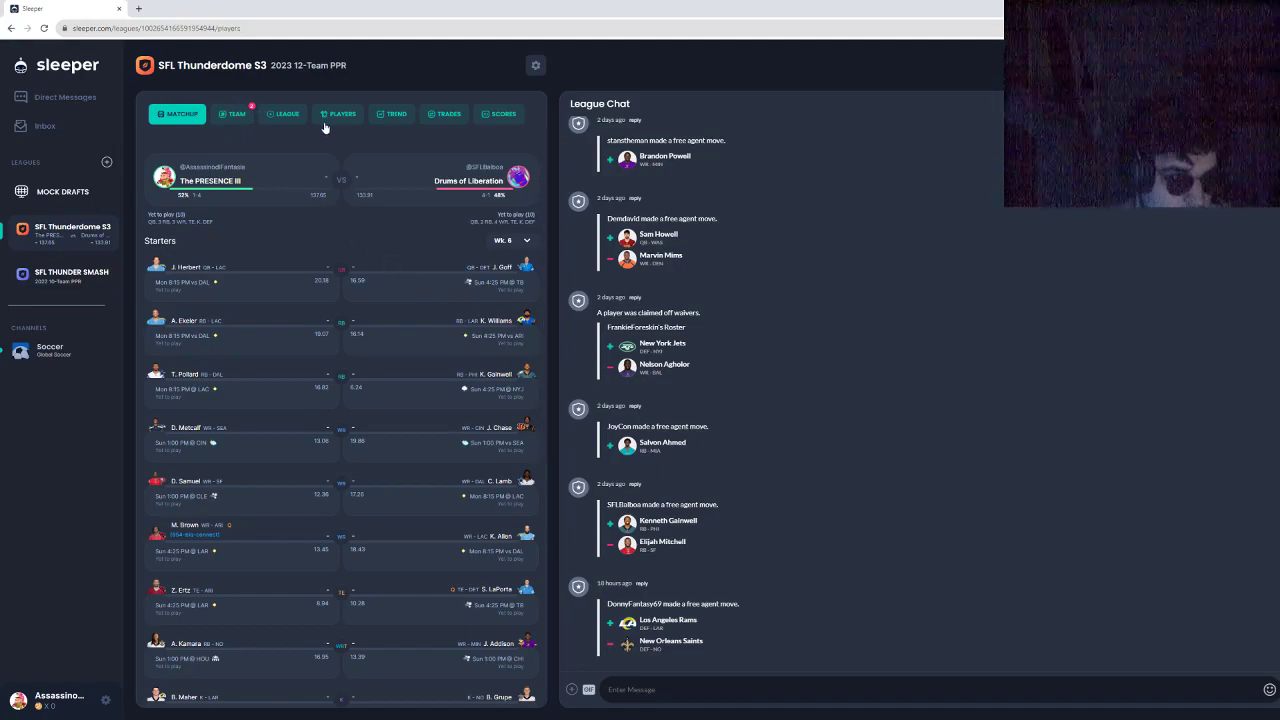
click(286, 113)
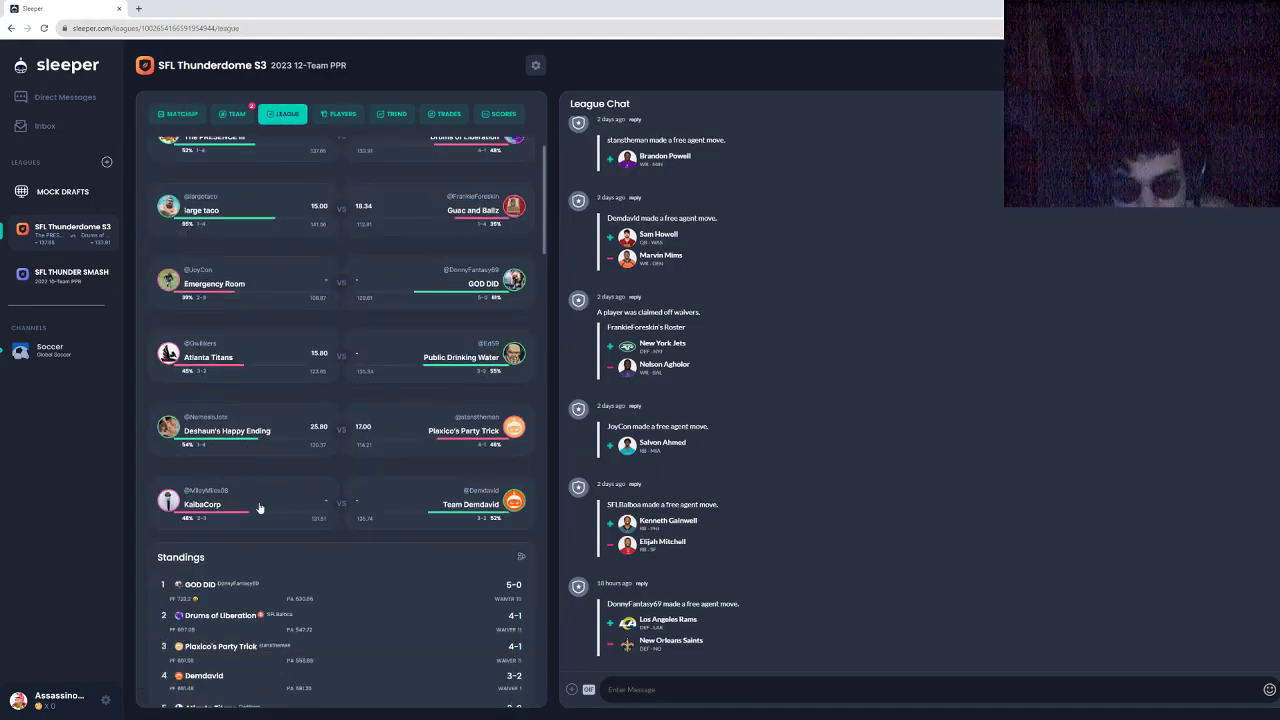
scroll(down, 3)
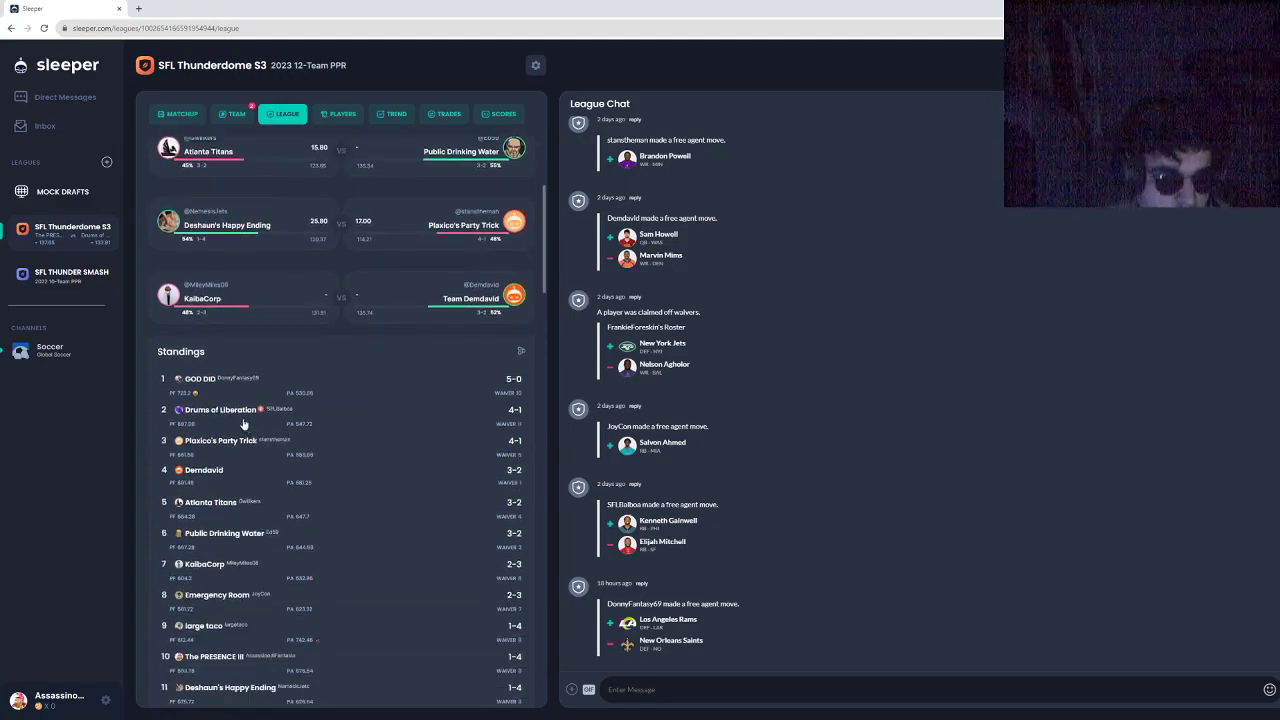
scroll(down, 3)
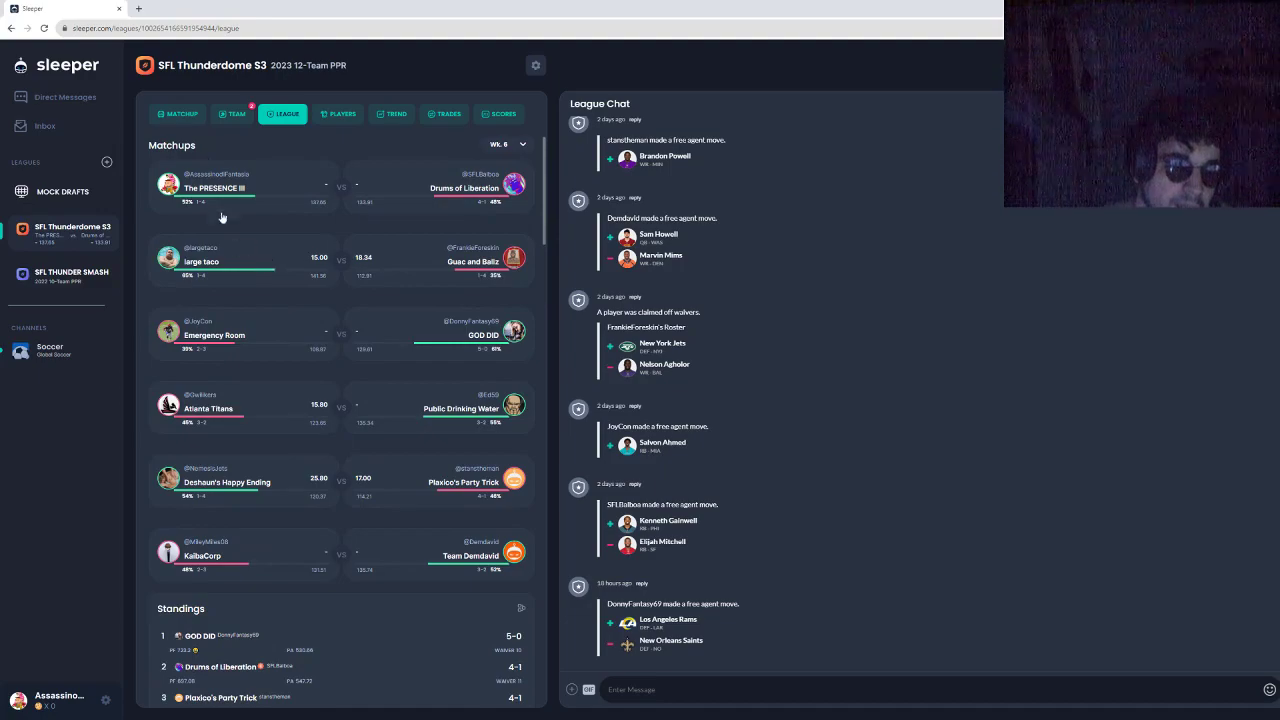
click(181, 113)
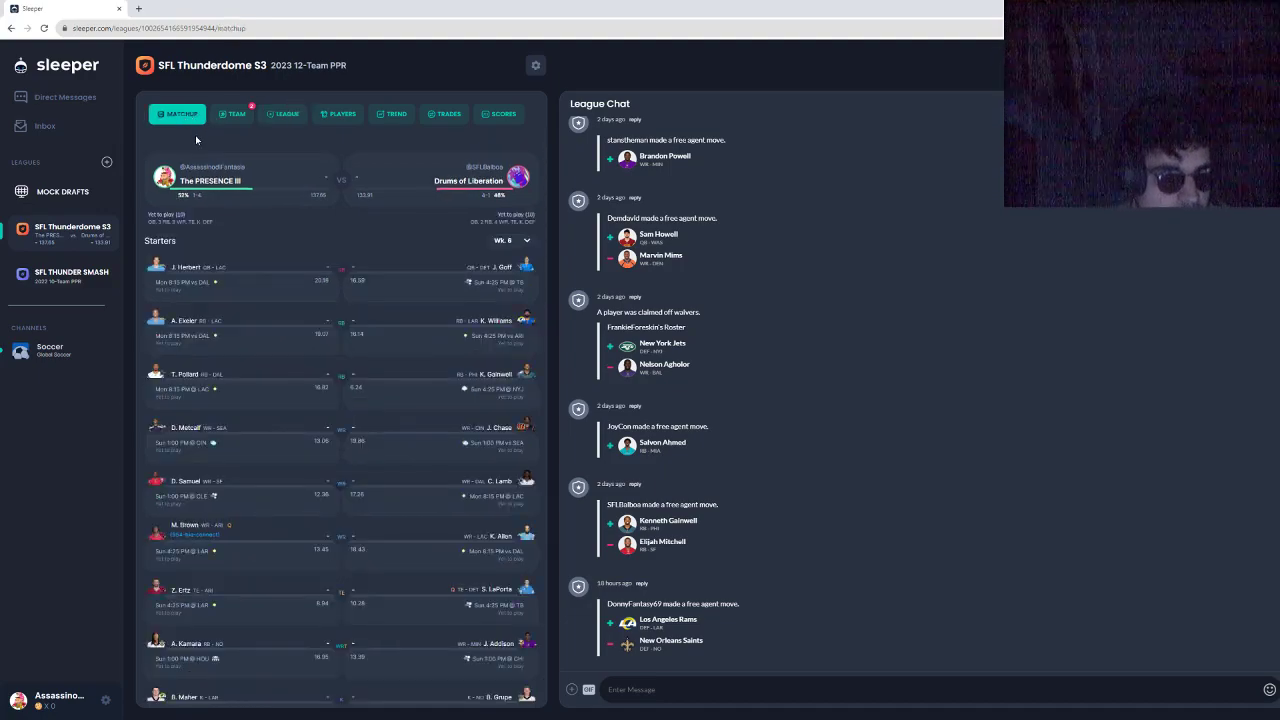
click(186, 320)
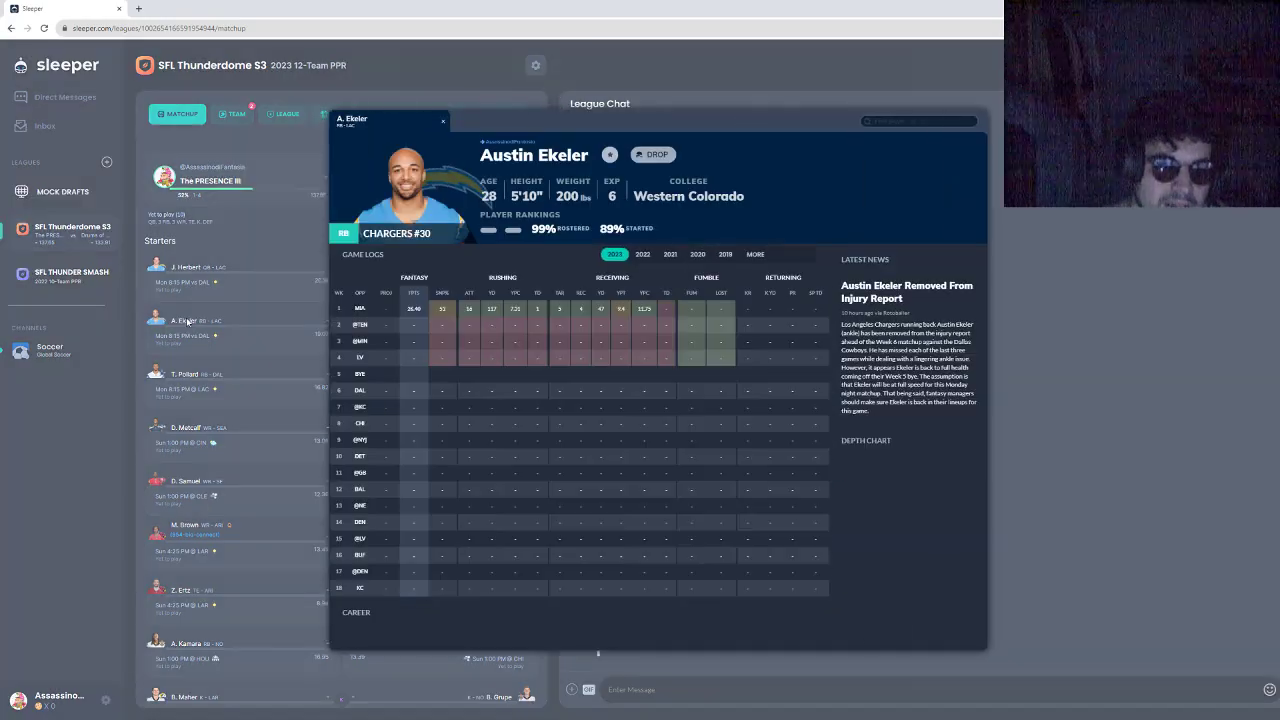
click(443, 120)
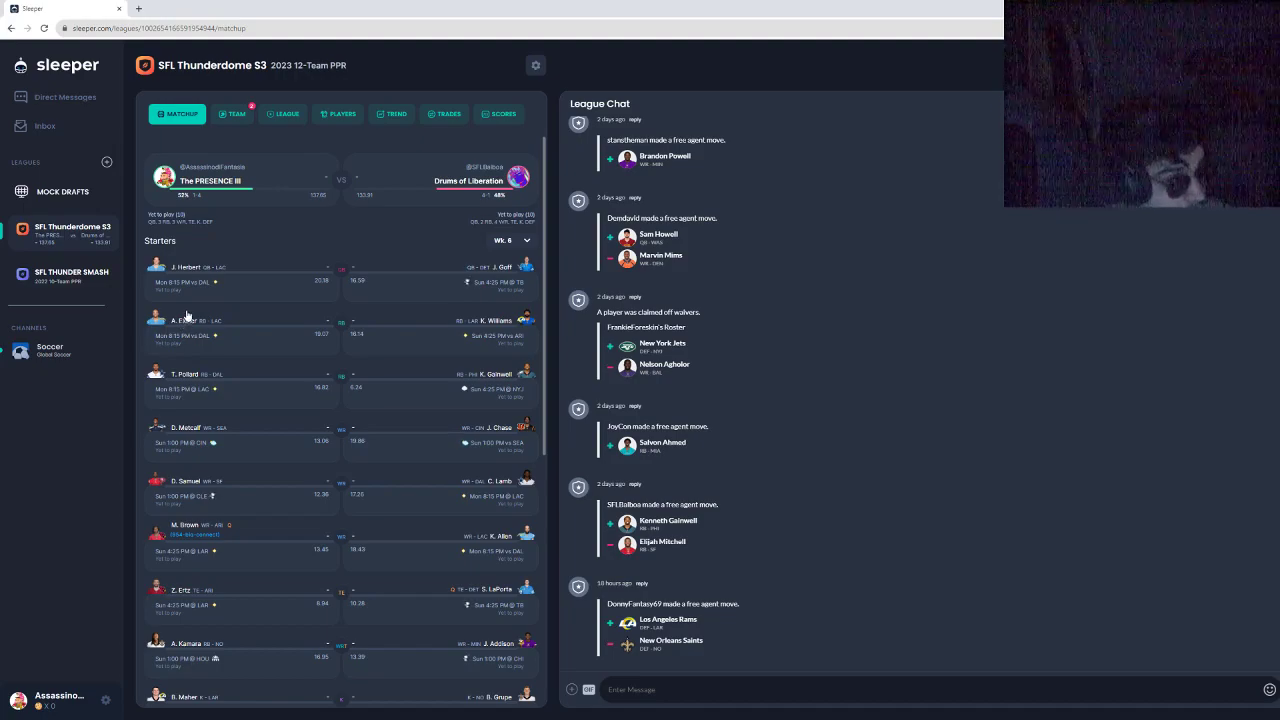
scroll(down, 3)
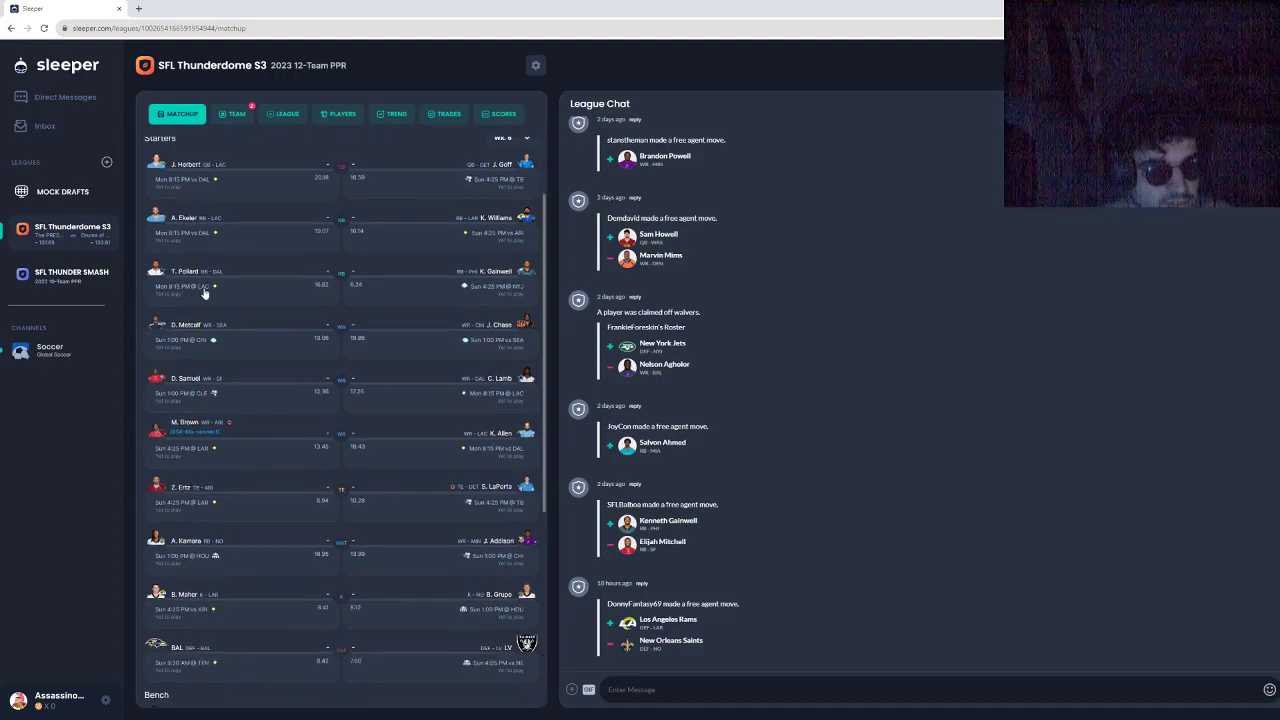
mouse_move(296, 346)
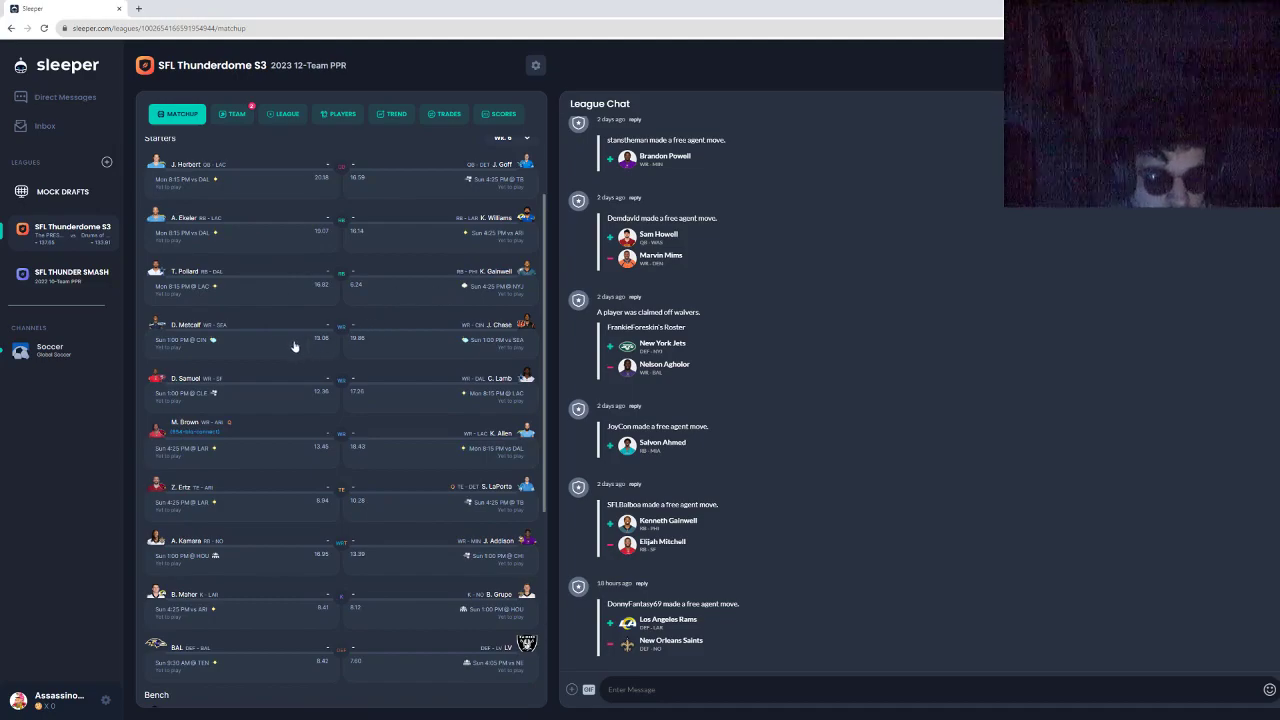
scroll(down, 3)
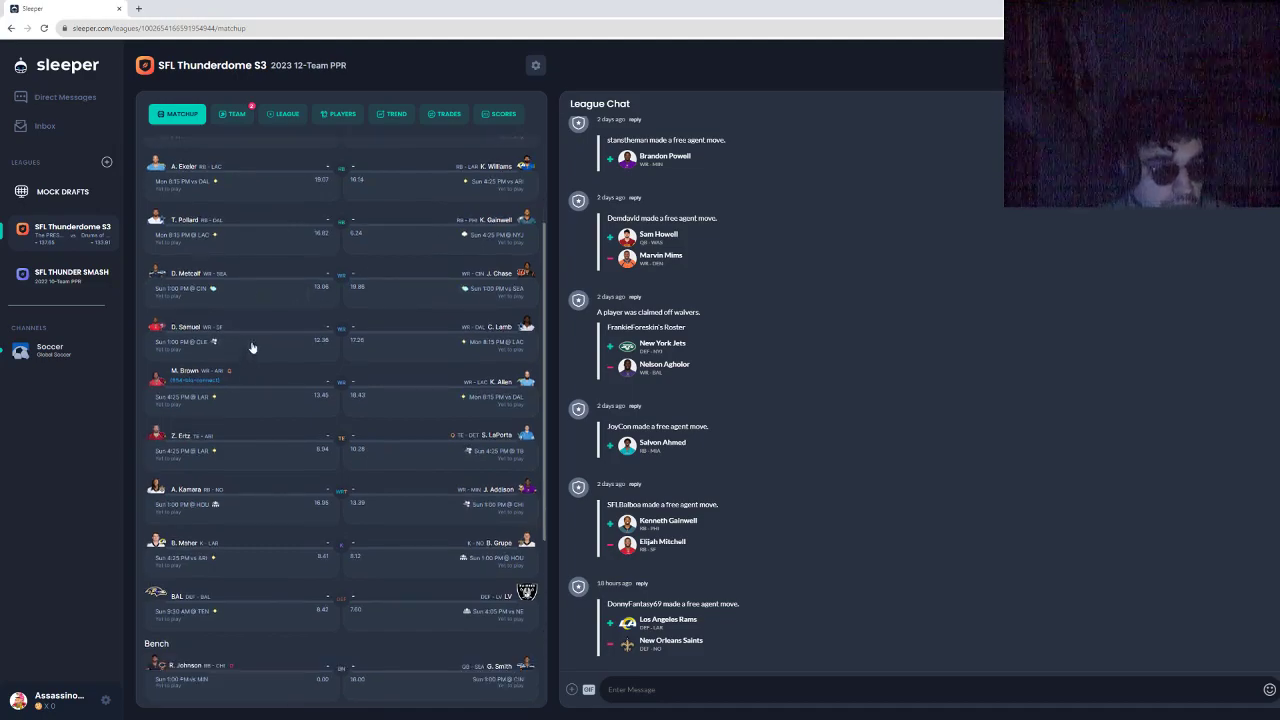
scroll(up, 3)
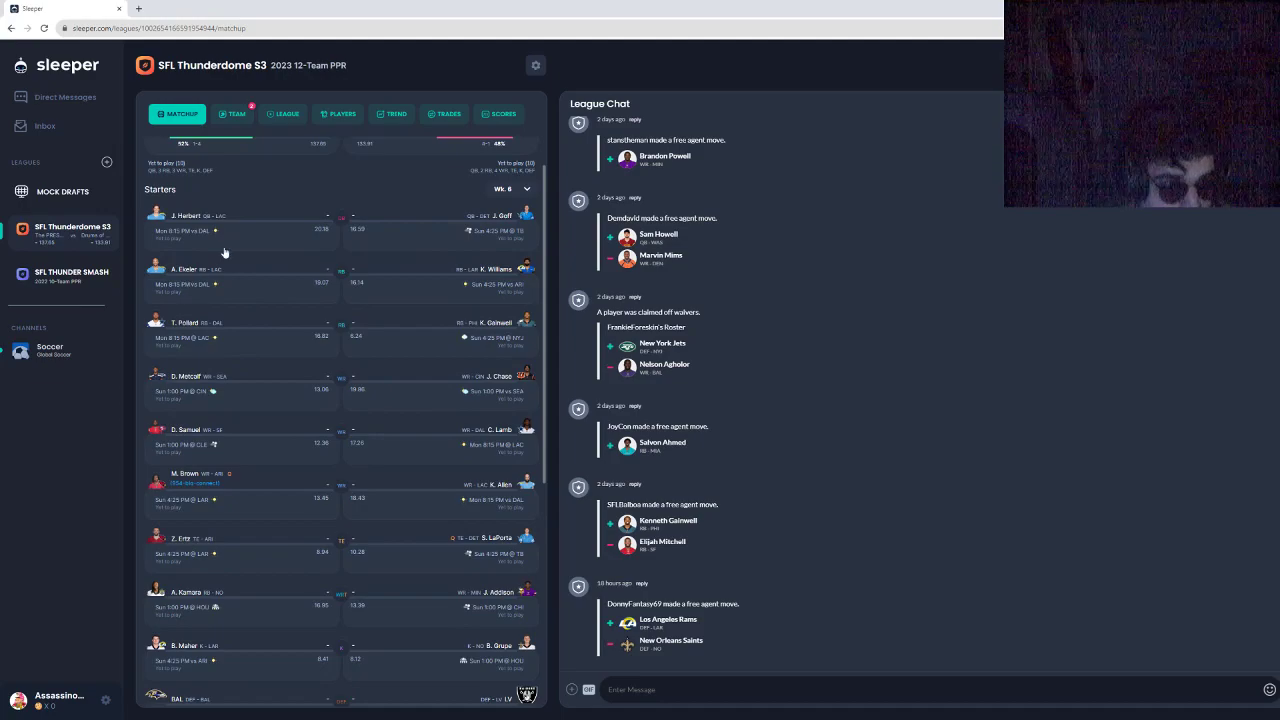
mouse_move(189, 345)
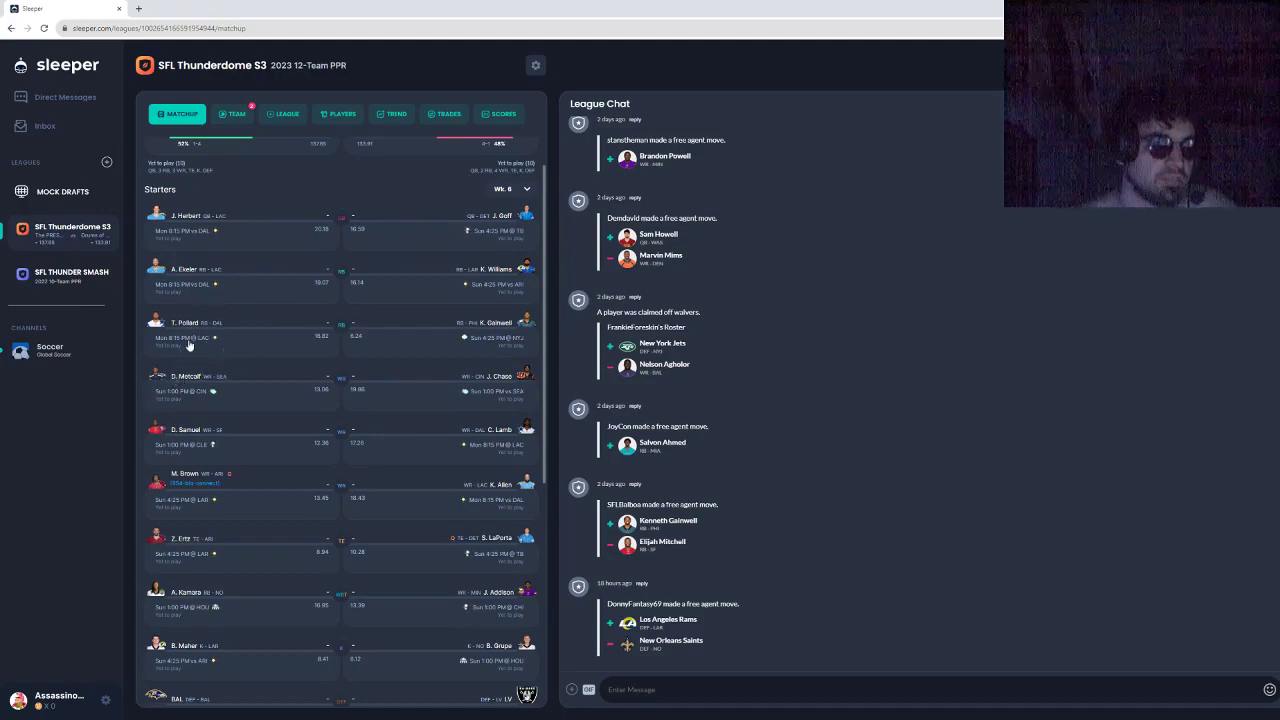
mouse_move(175, 532)
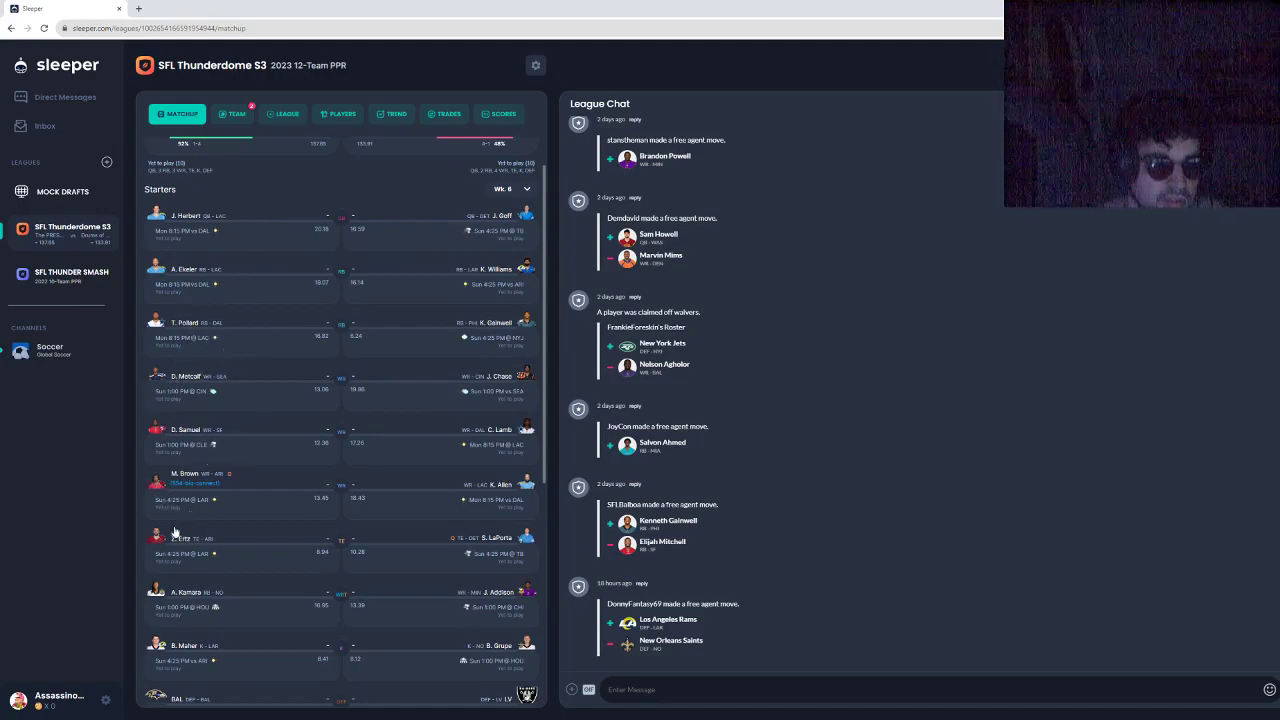
mouse_move(178, 593)
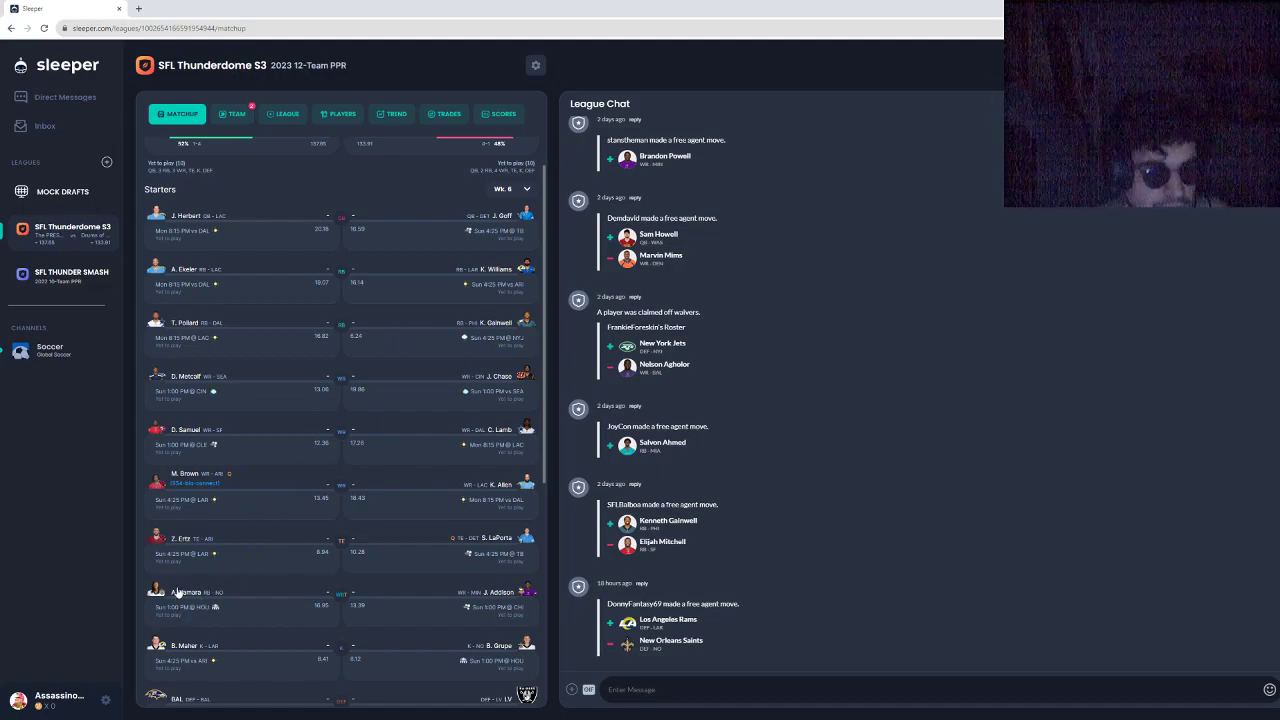
mouse_move(227, 378)
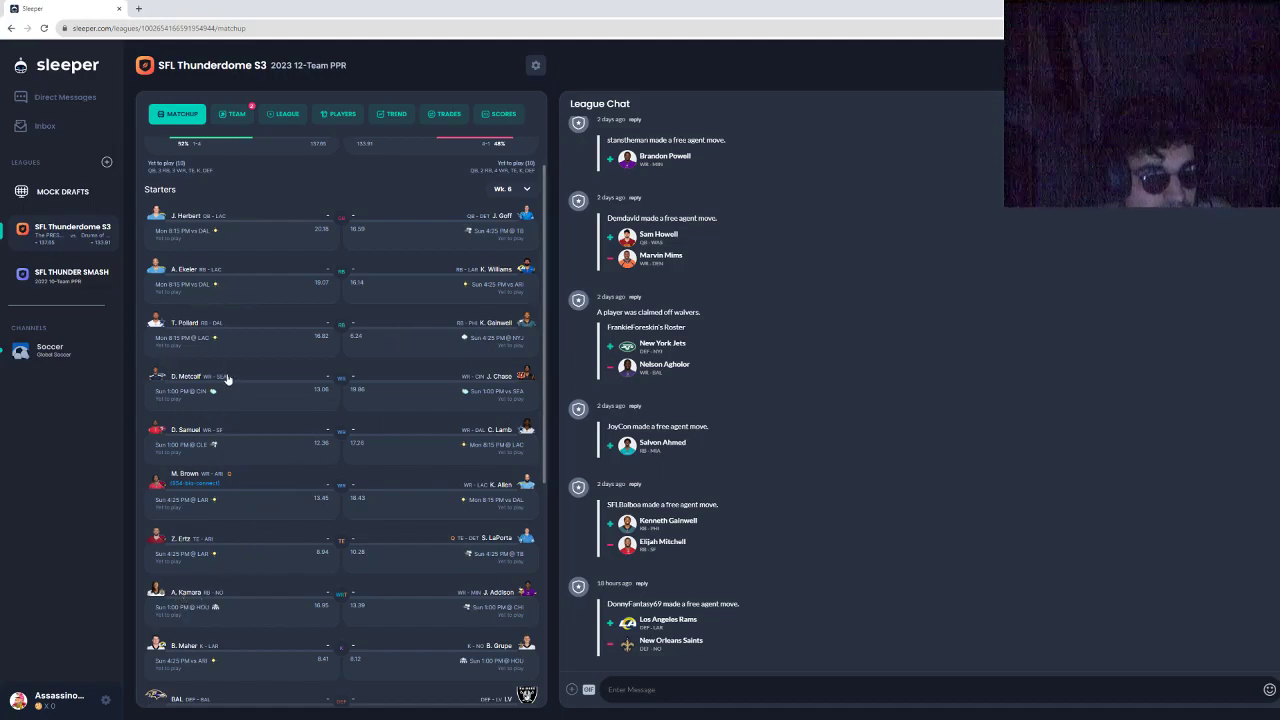
mouse_move(309, 314)
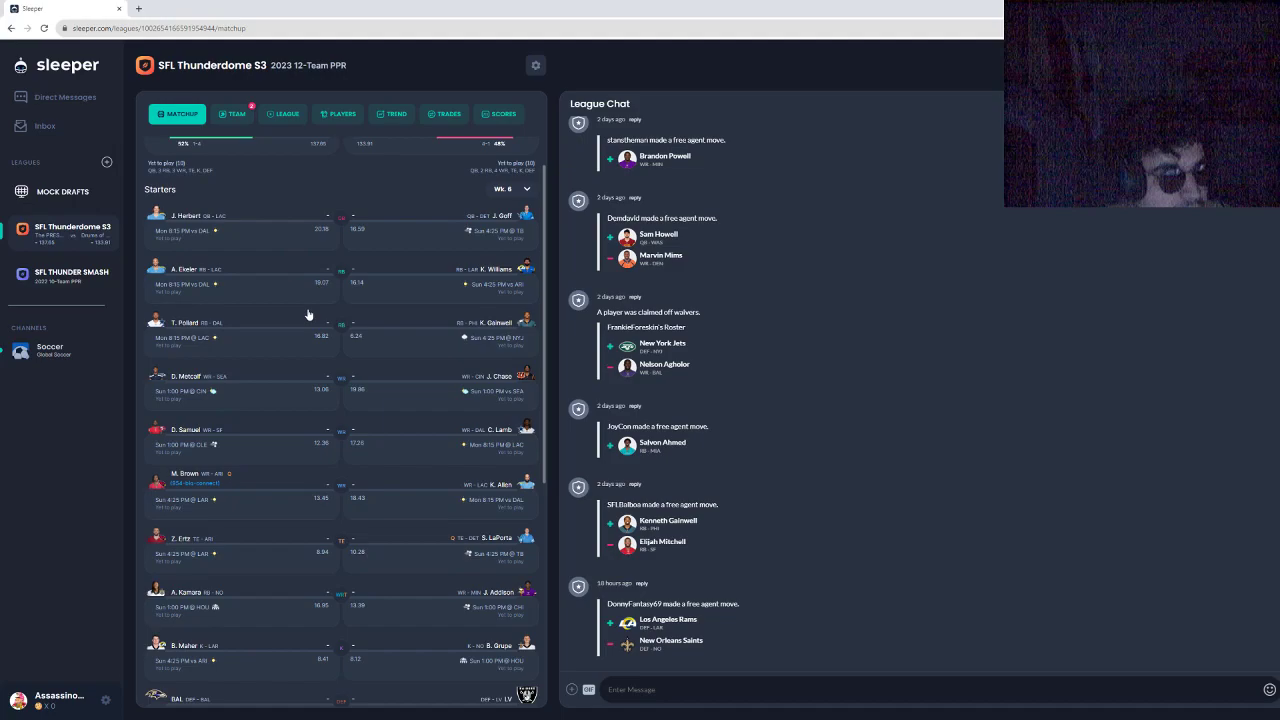
mouse_move(240, 498)
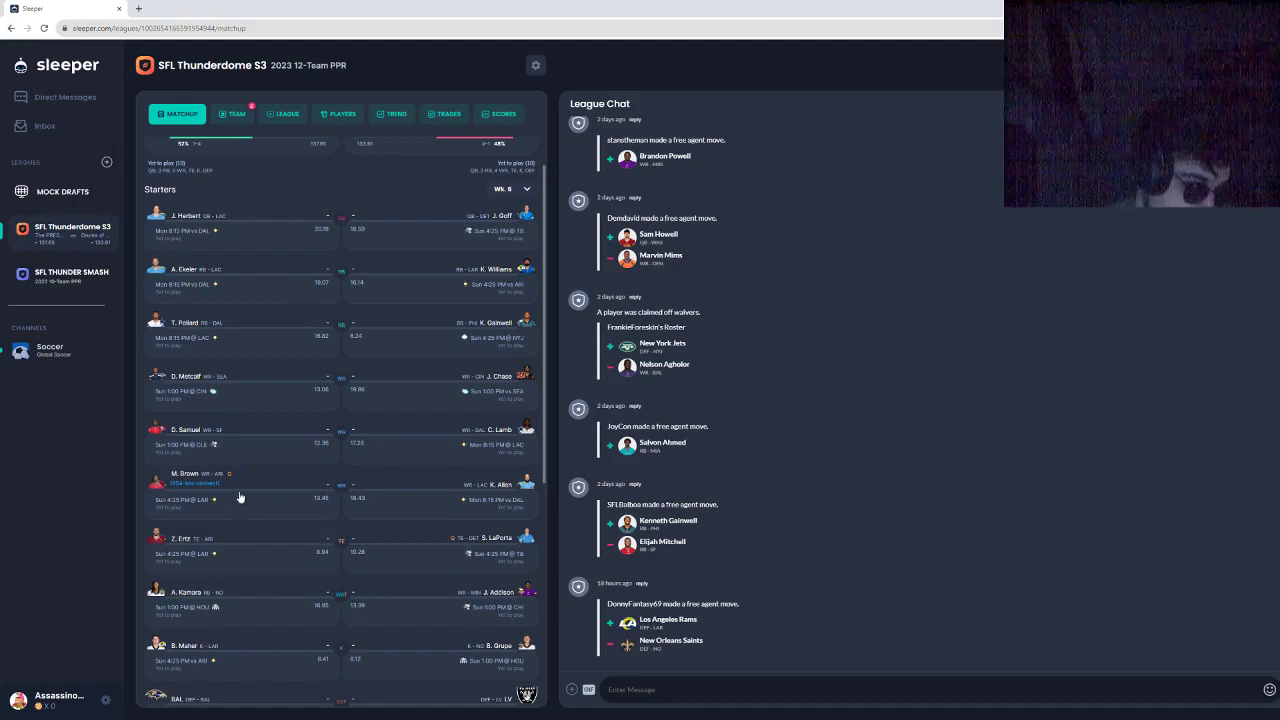
mouse_move(478, 478)
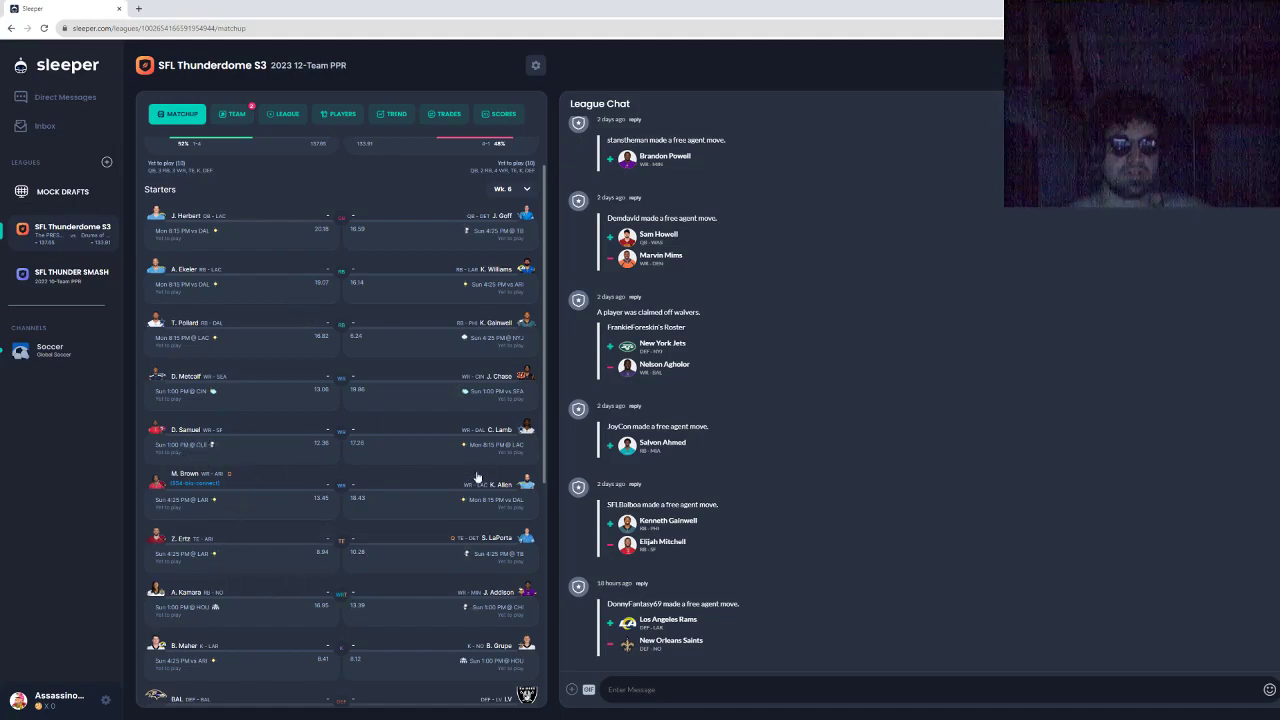
scroll(down, 3)
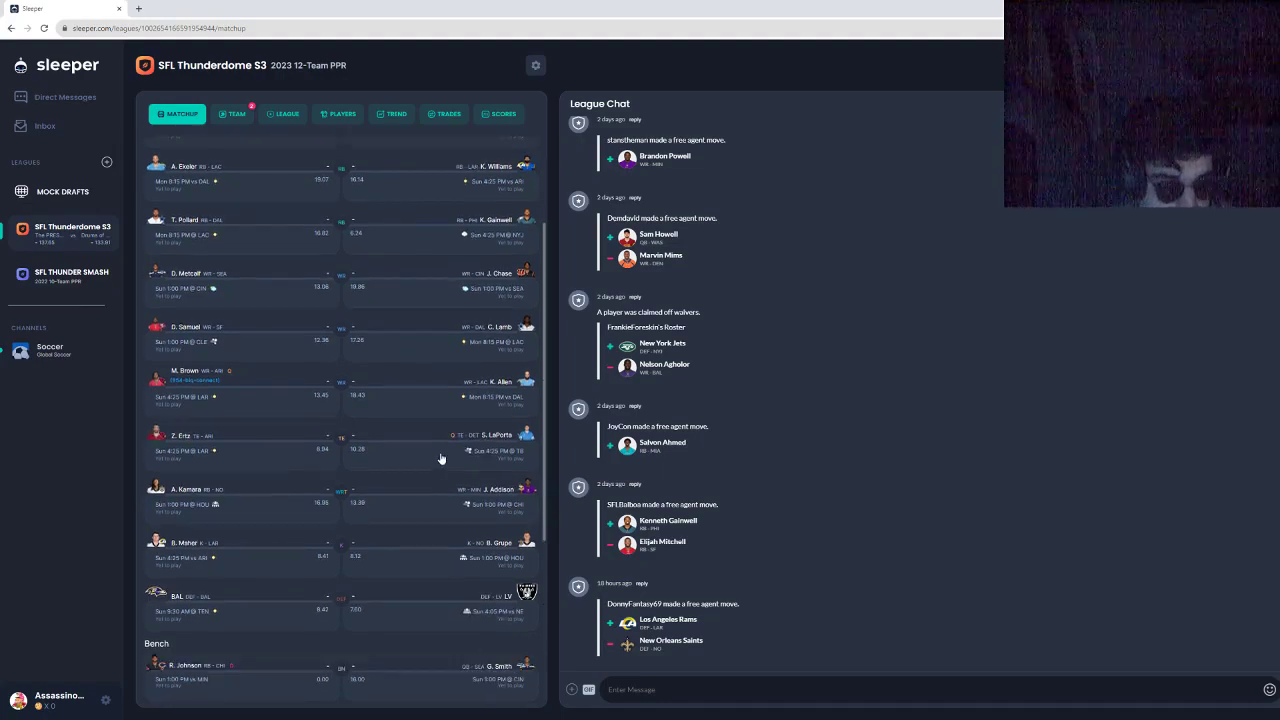
scroll(down, 3)
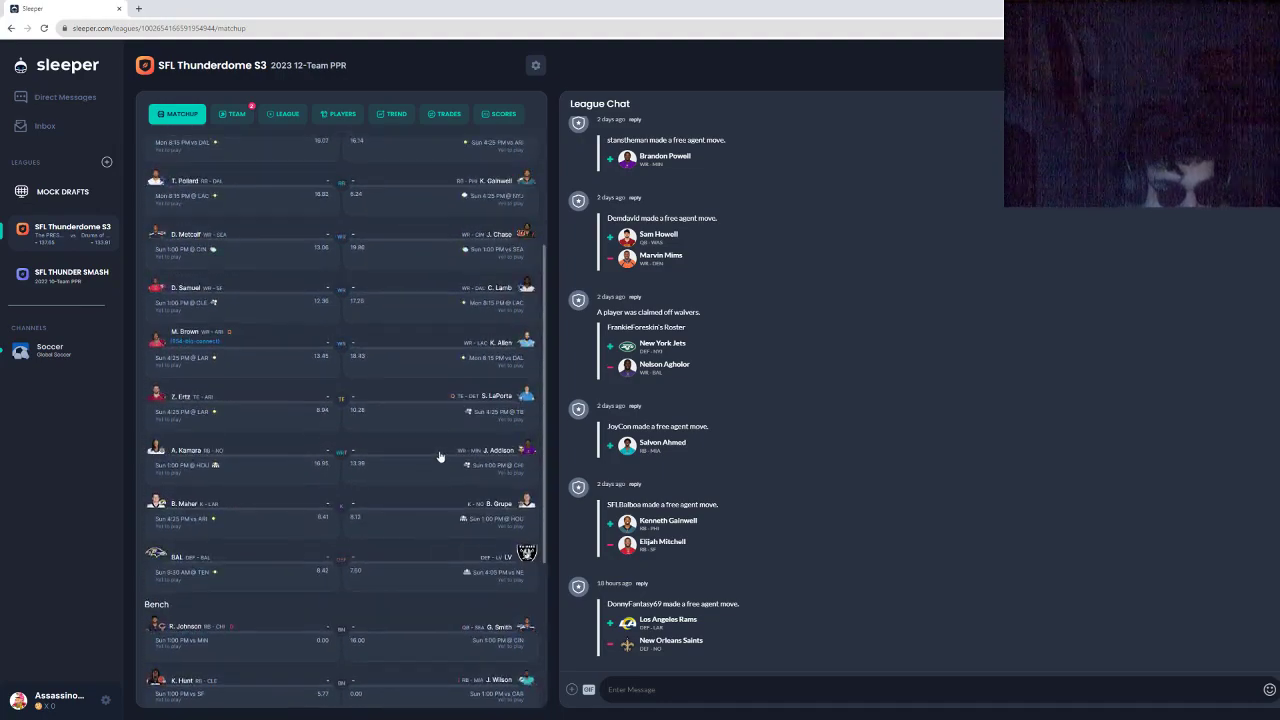
scroll(up, 3)
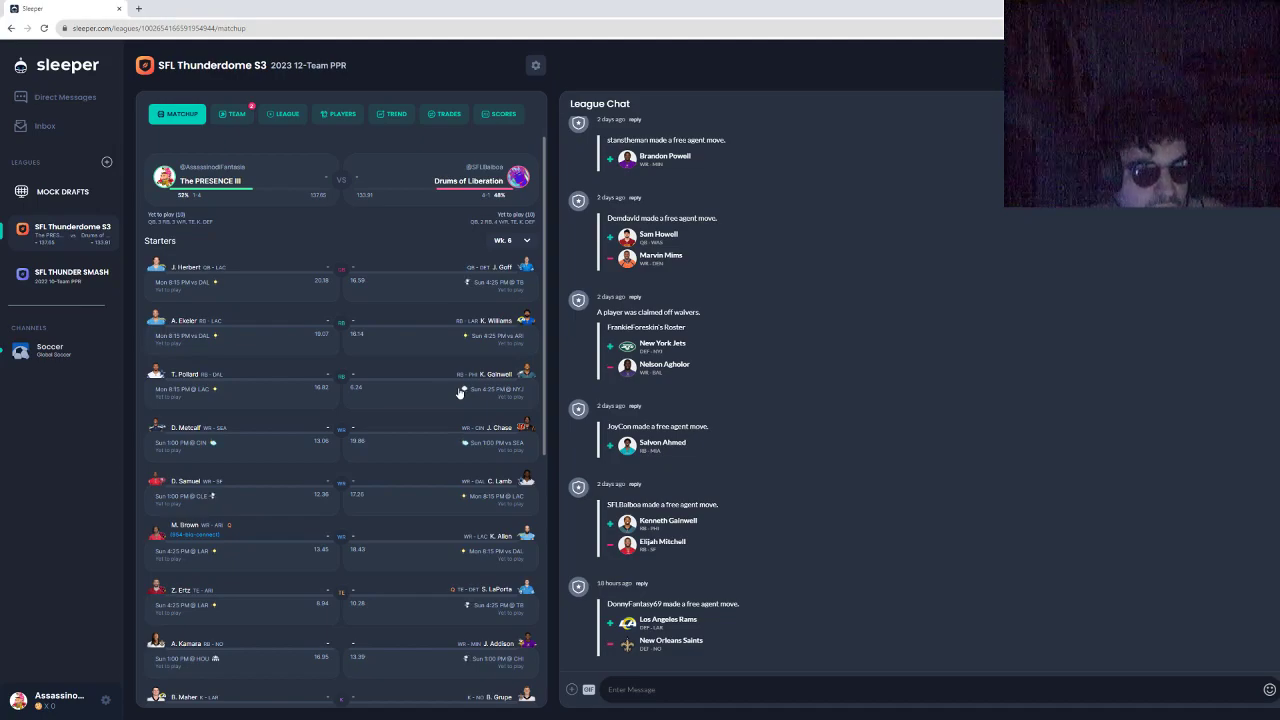
mouse_move(235, 314)
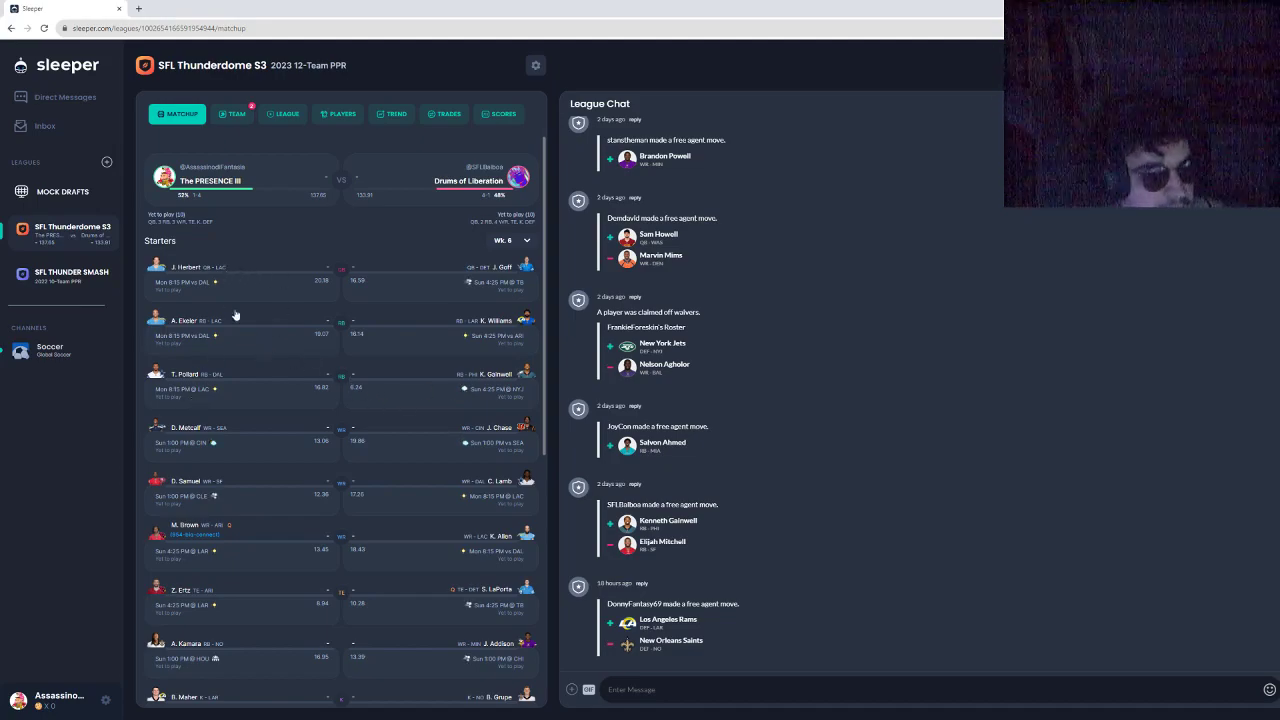
mouse_move(235, 323)
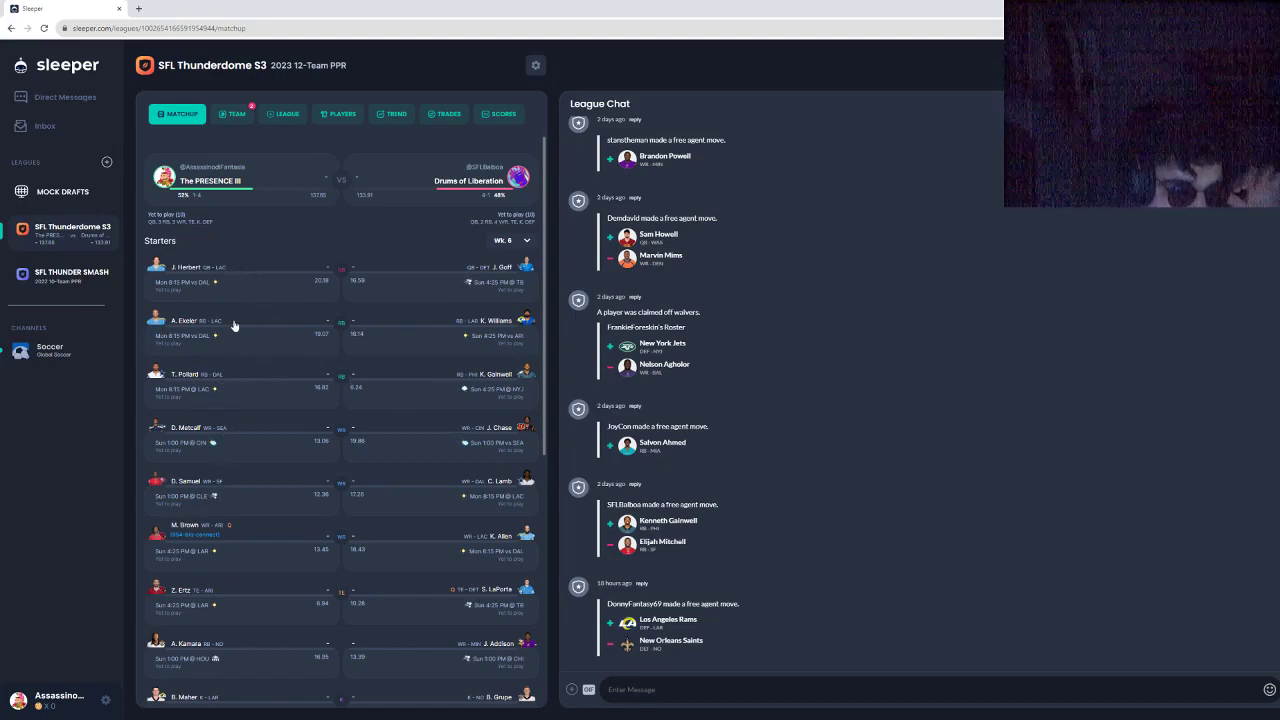
mouse_move(196, 359)
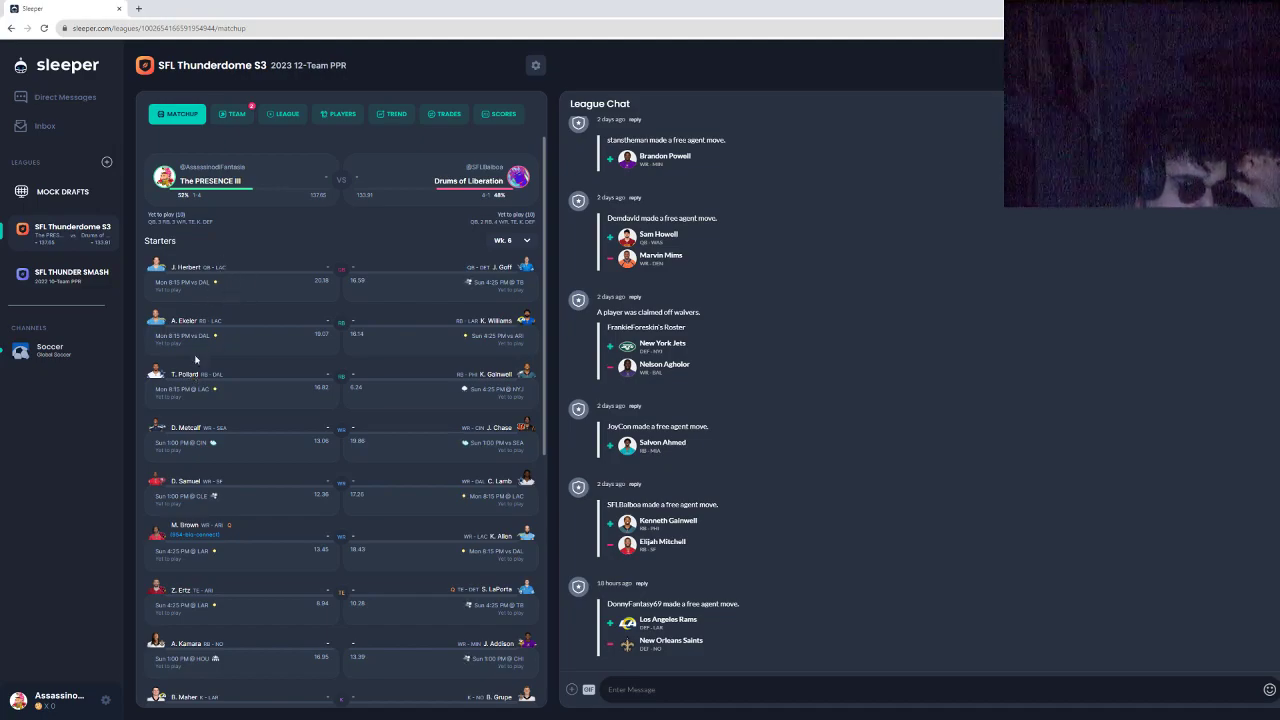
mouse_move(208, 375)
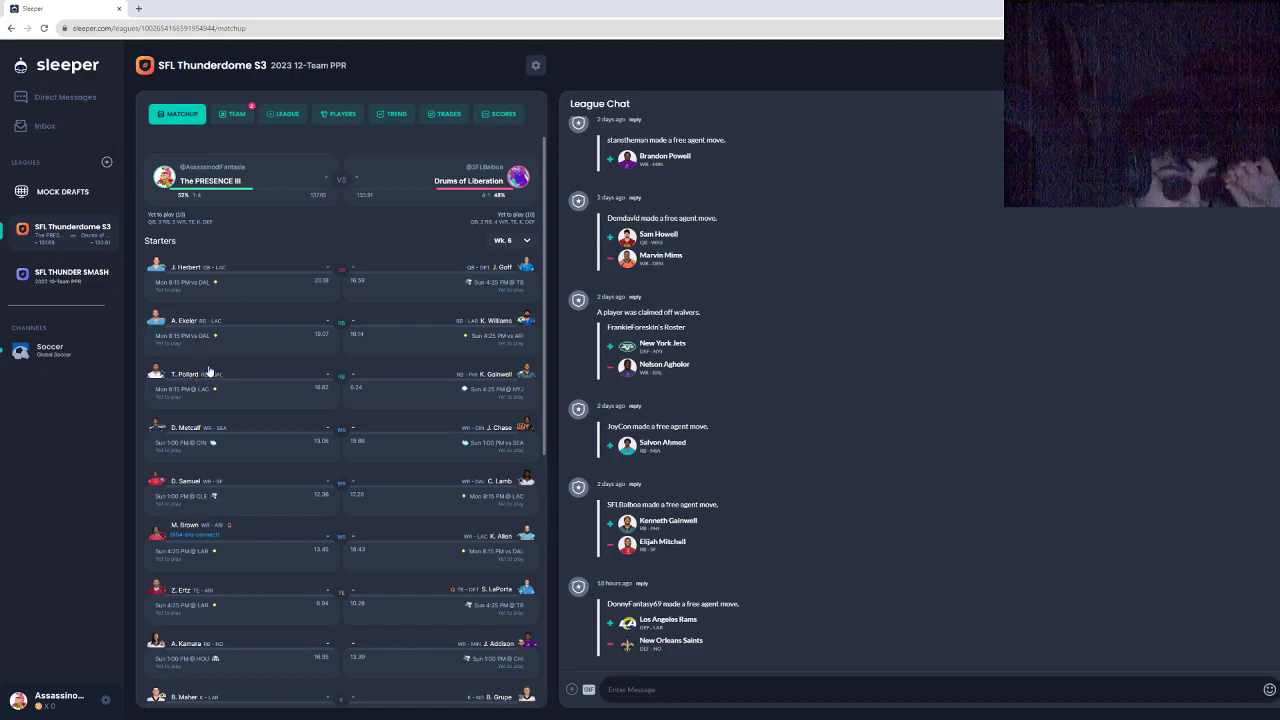
mouse_move(296, 318)
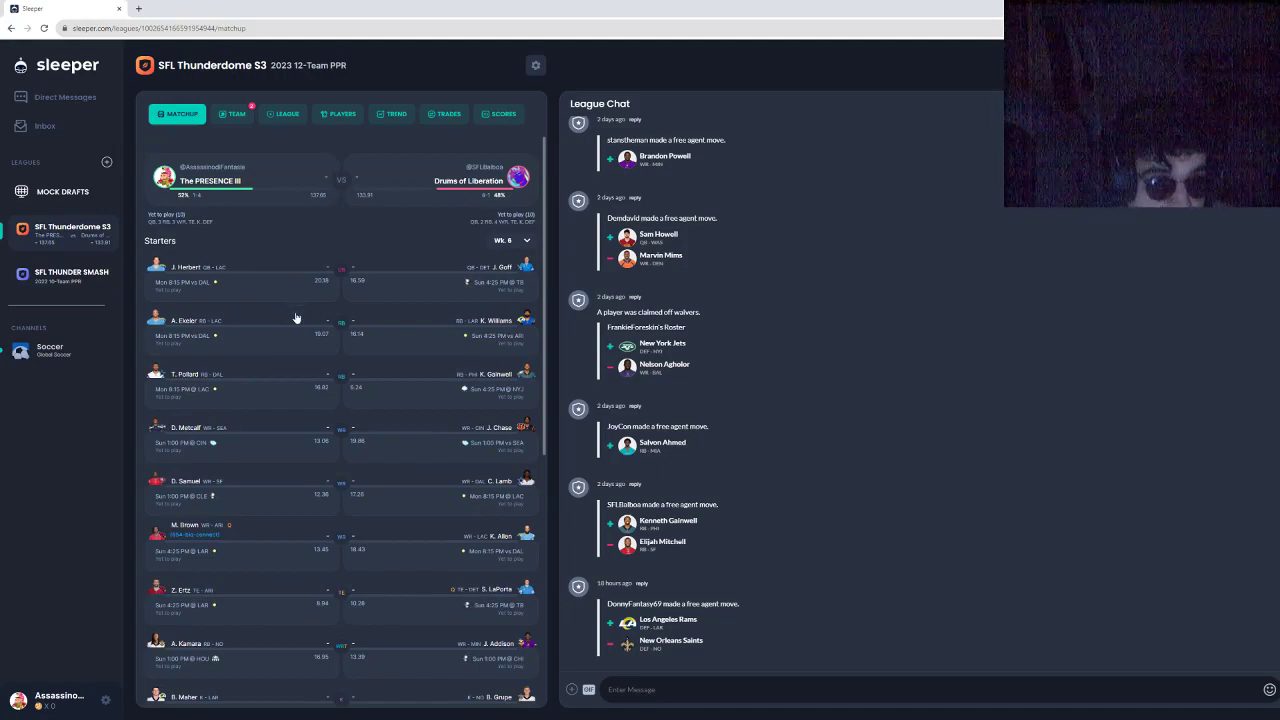
mouse_move(156, 414)
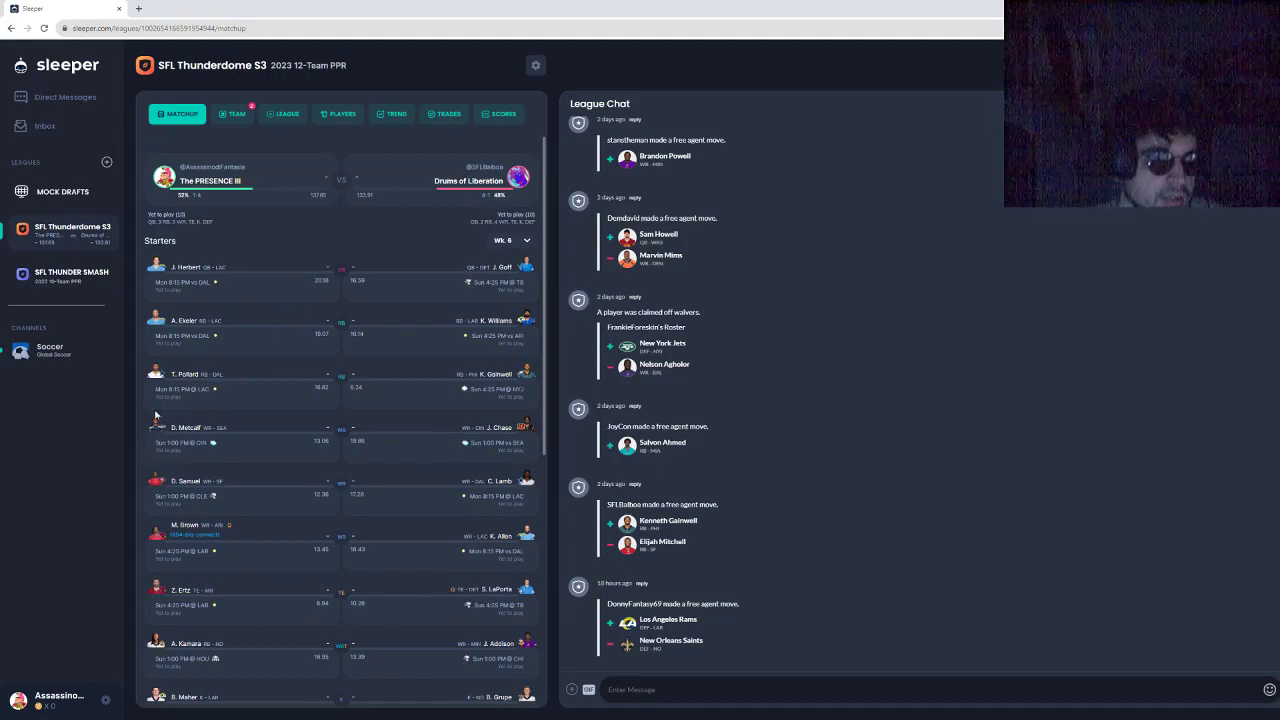
mouse_move(483, 545)
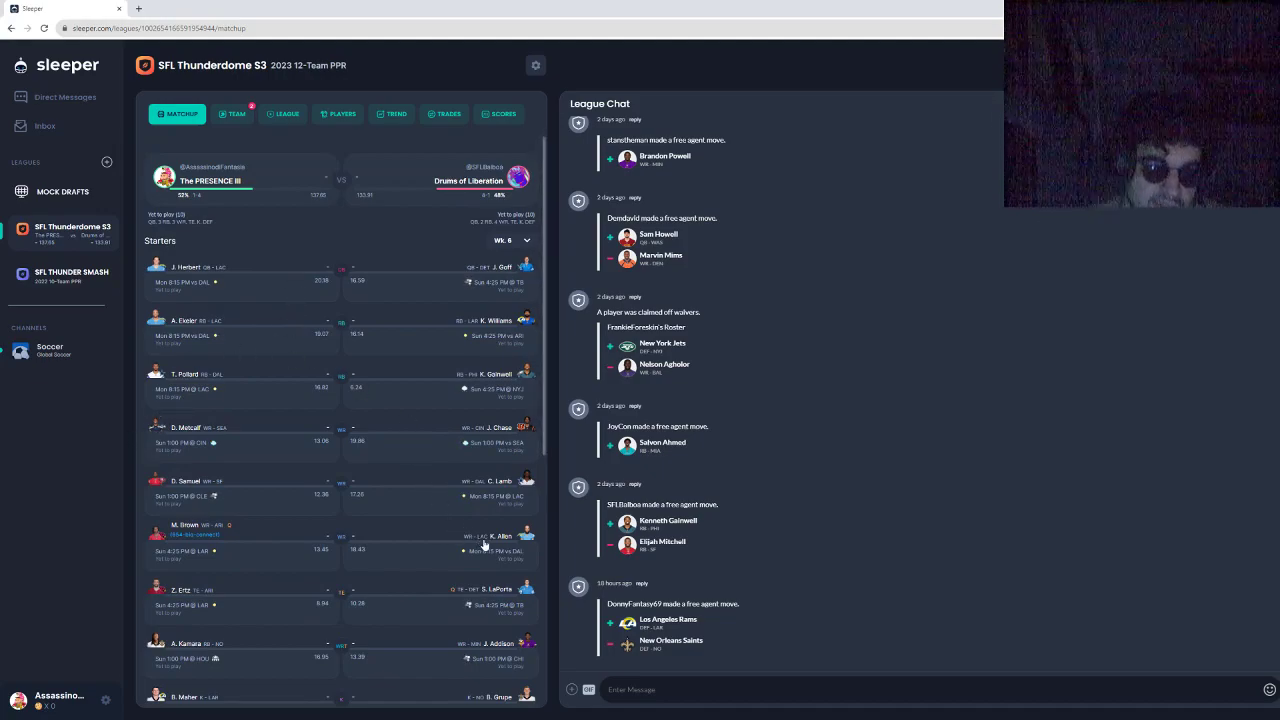
mouse_move(370, 581)
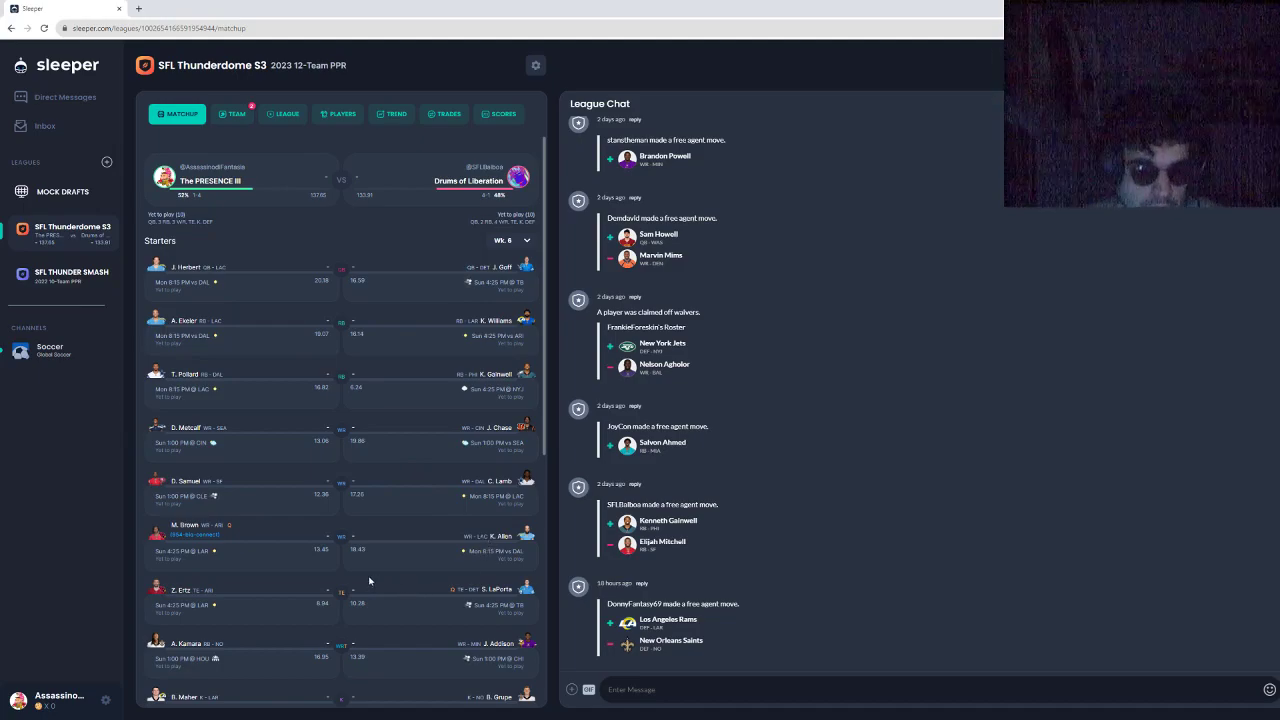
mouse_move(435, 517)
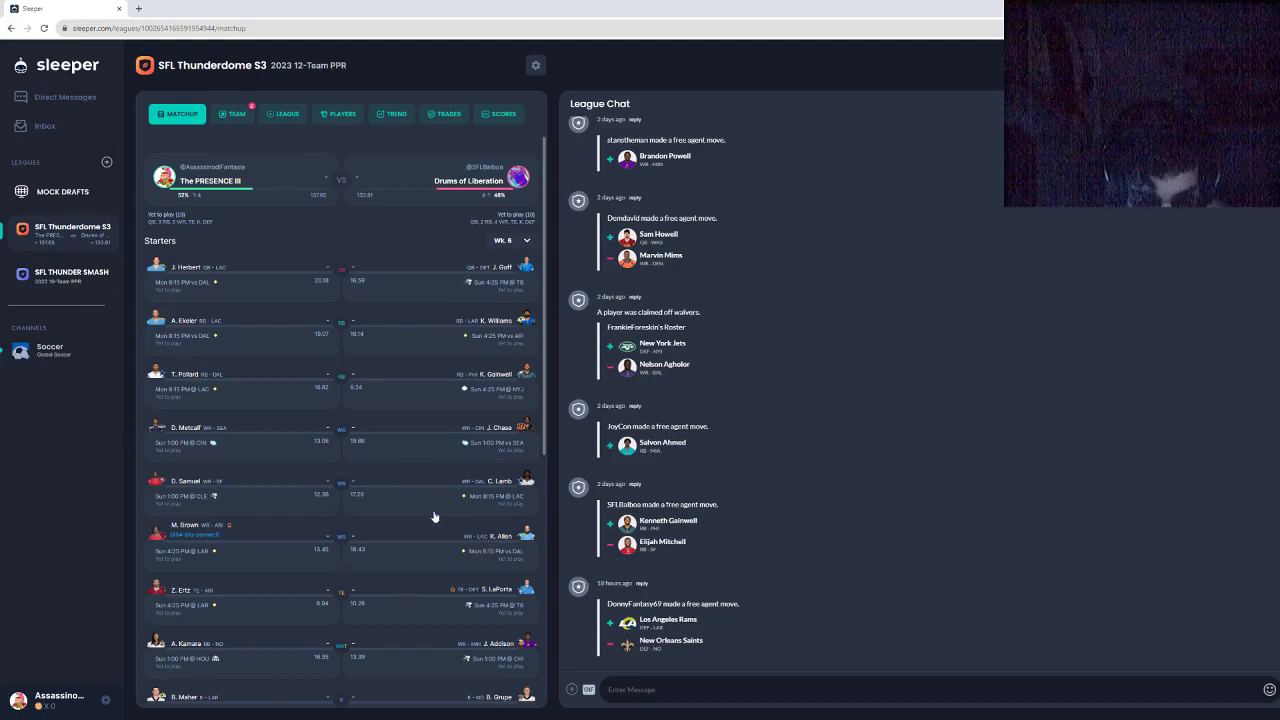
mouse_move(650, 468)
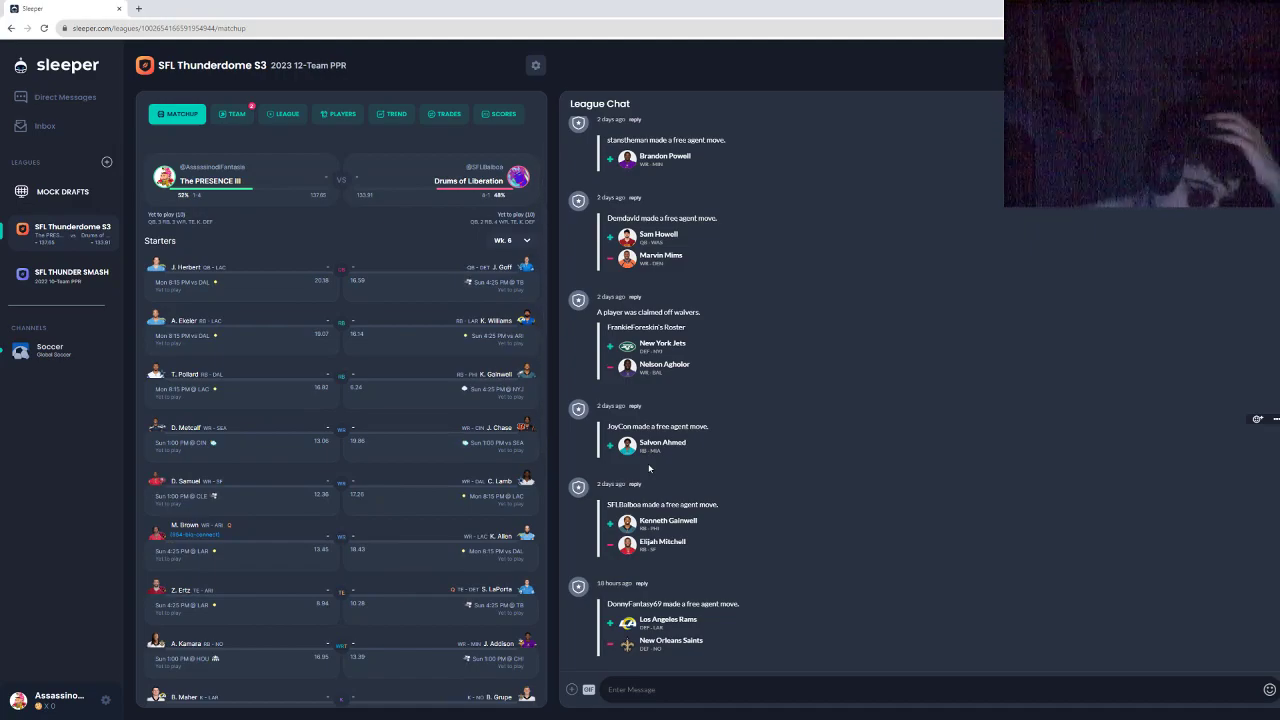
click(512, 240)
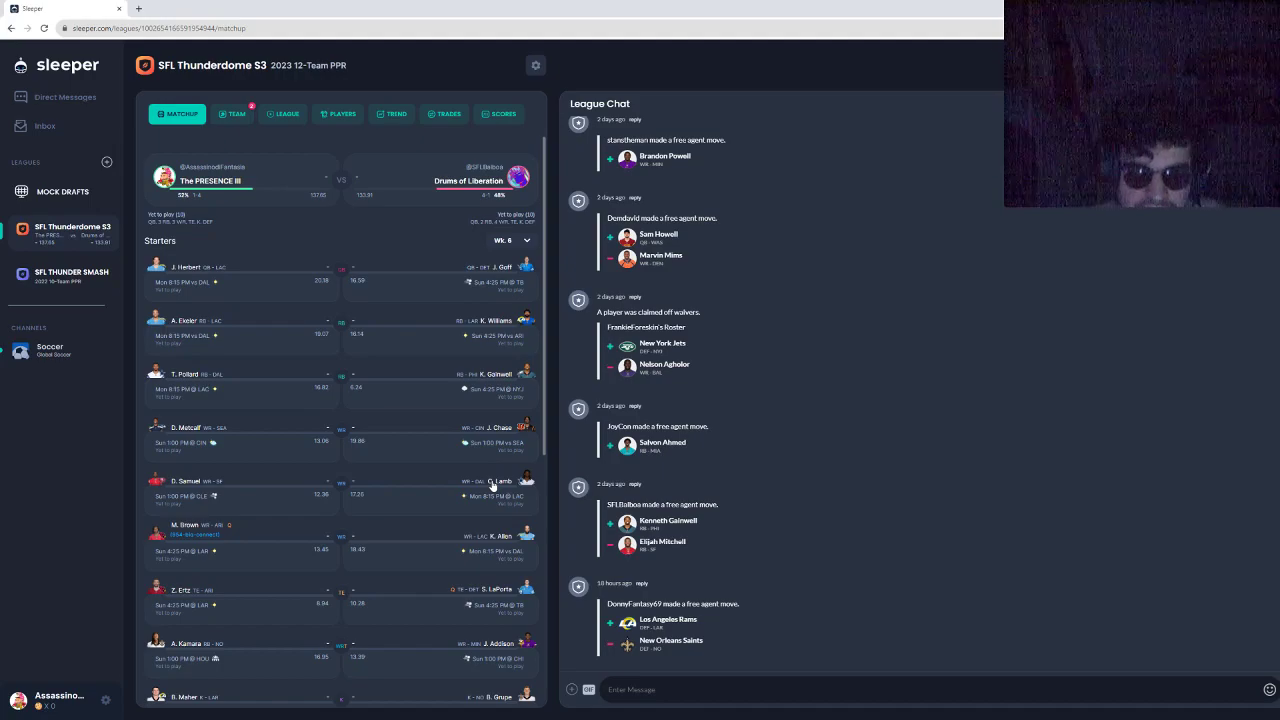
mouse_move(382, 402)
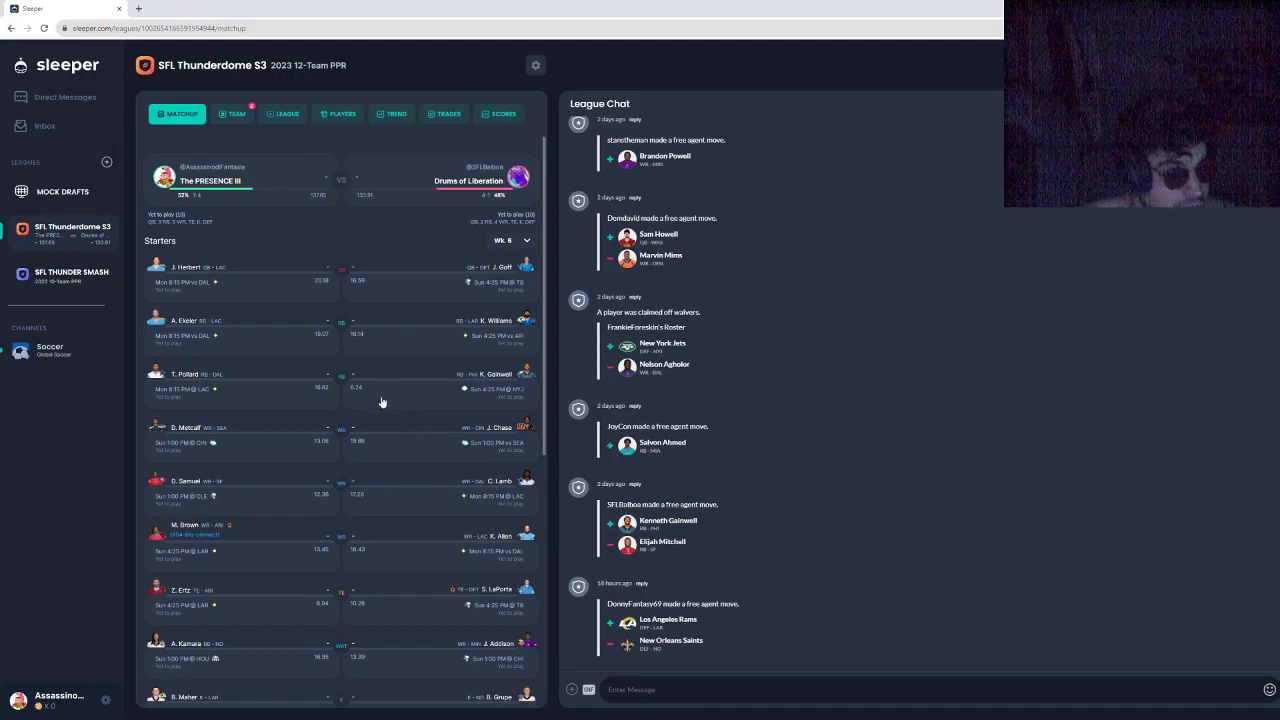